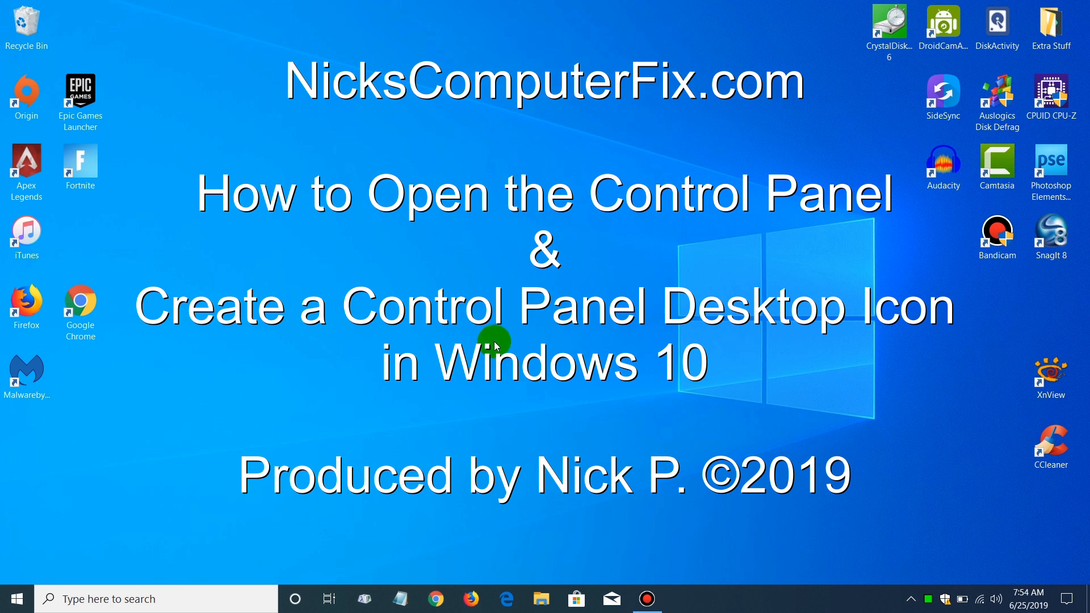
pyautogui.moveTo(549, 311)
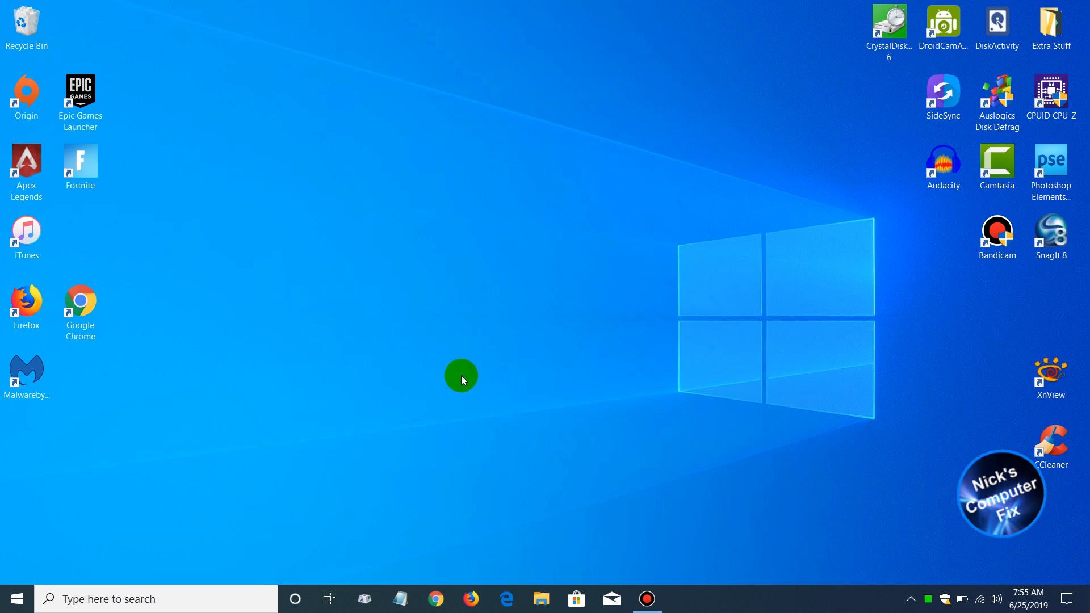
pyautogui.moveTo(511, 280)
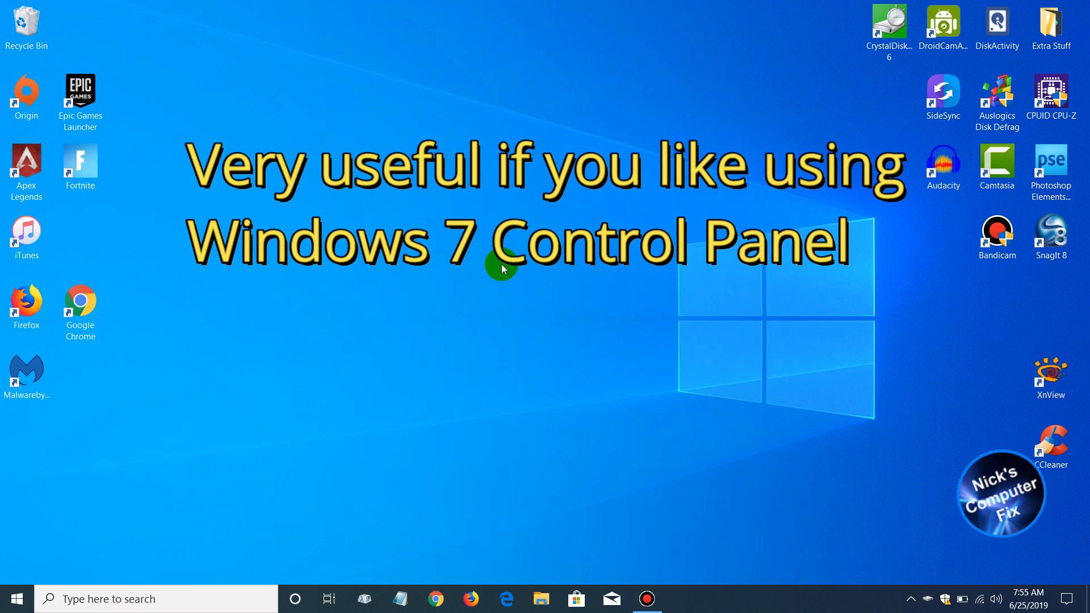
pyautogui.moveTo(480, 284)
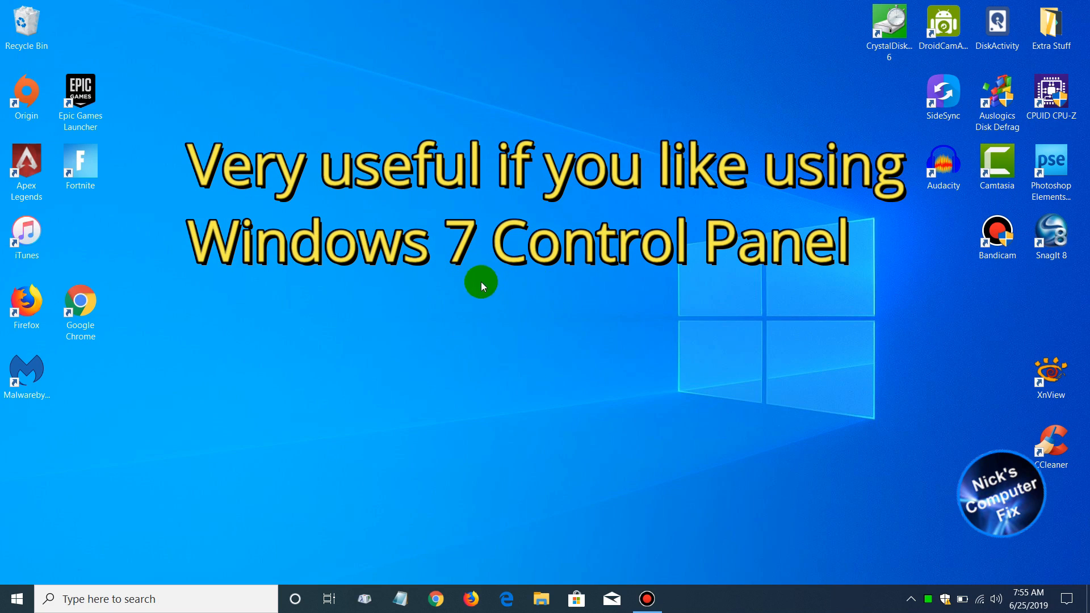
pyautogui.moveTo(524, 314)
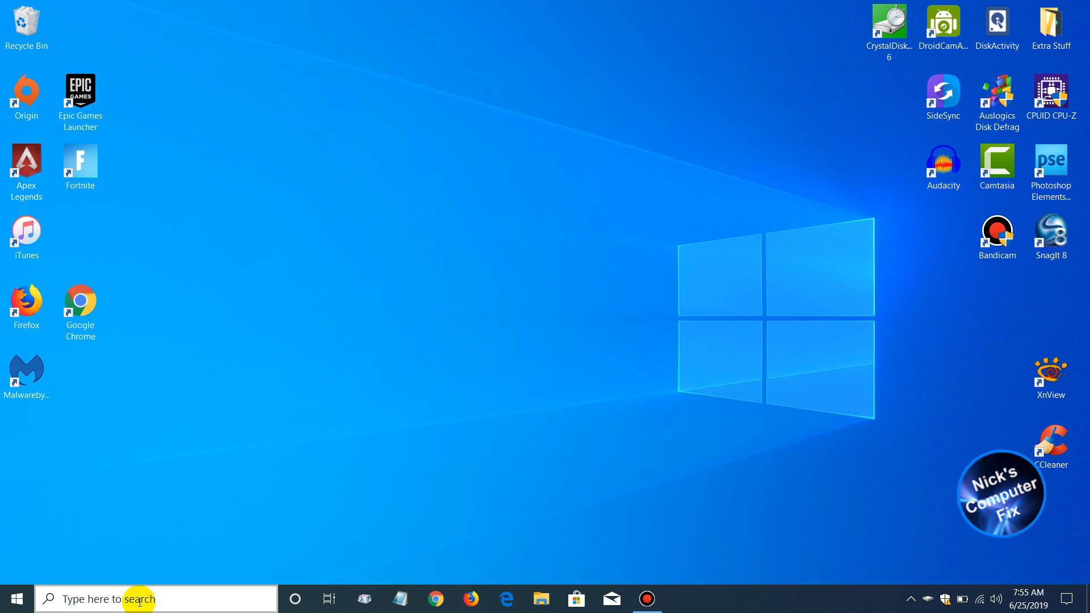
# Search the taskbar for 'co' so Control Panel appears as the best match
pyautogui.click(139, 598)
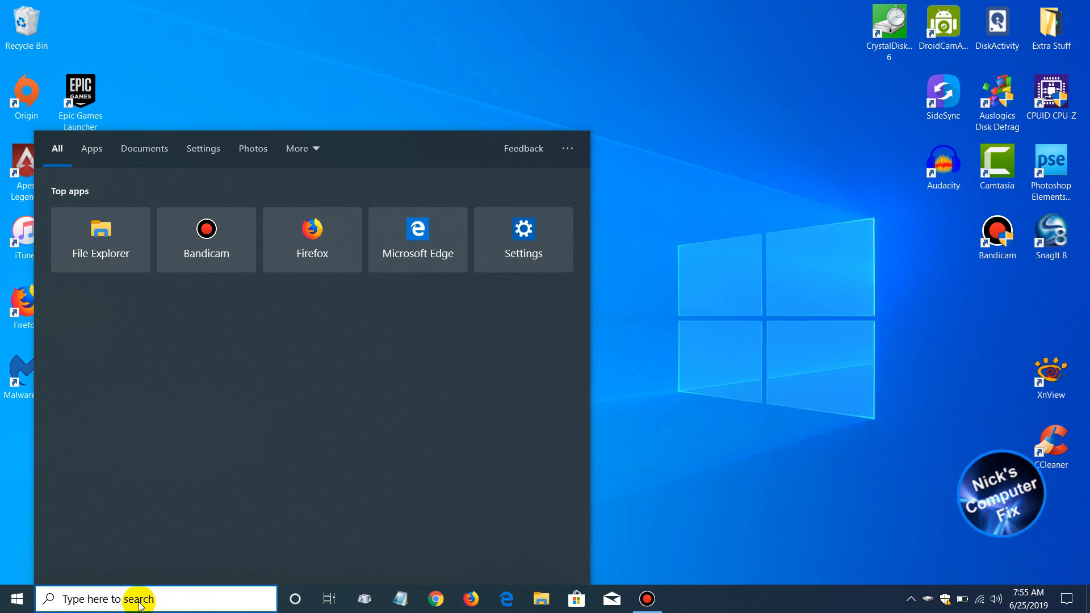
pyautogui.write('control')
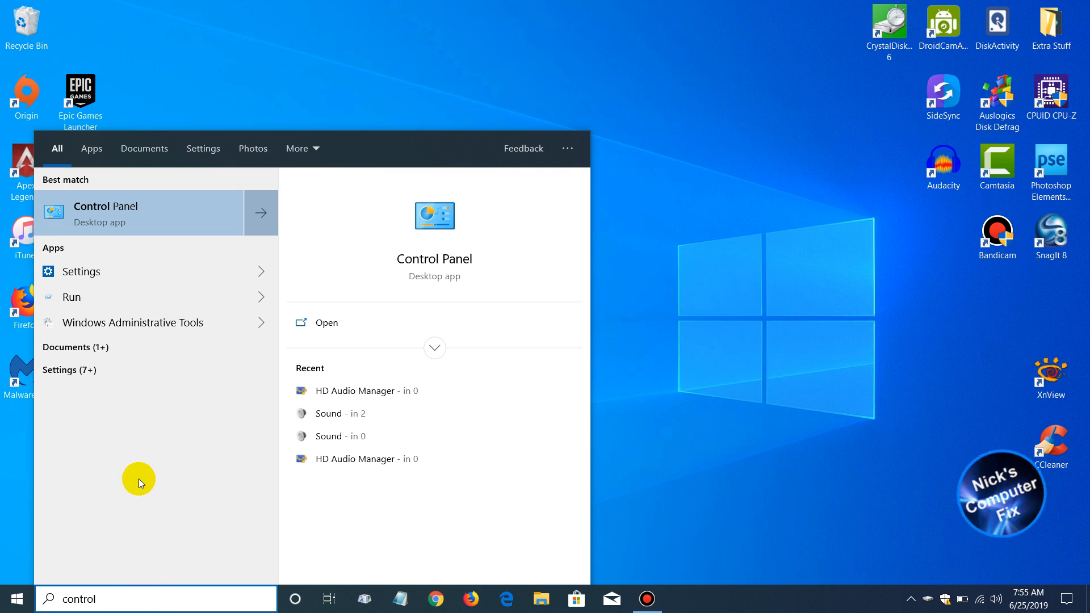
pyautogui.moveTo(148, 207)
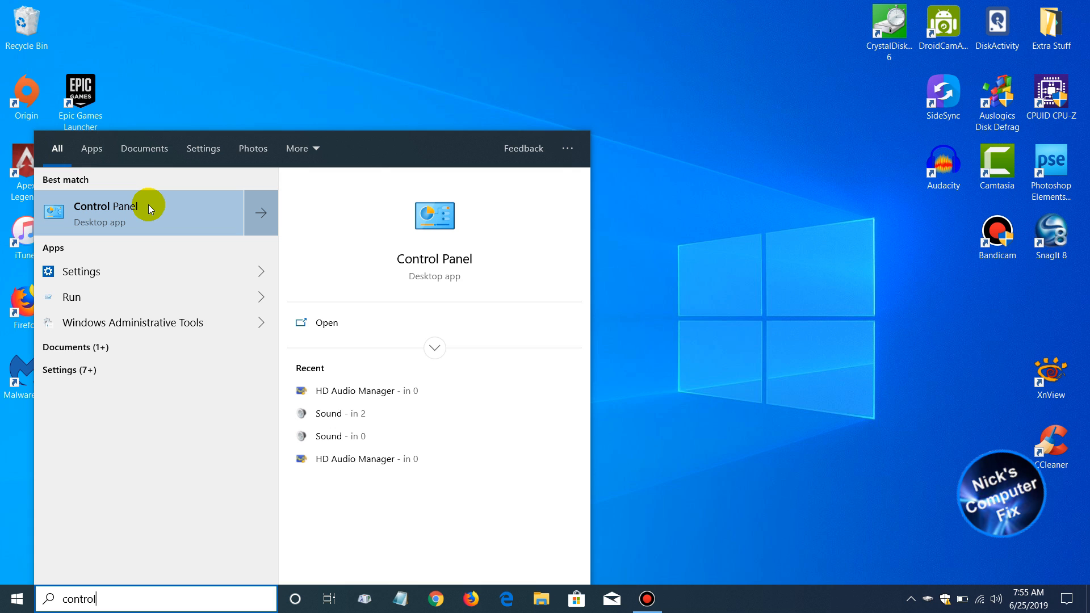
# Launch Control Panel from the results and switch View by to Large icons
pyautogui.click(106, 205)
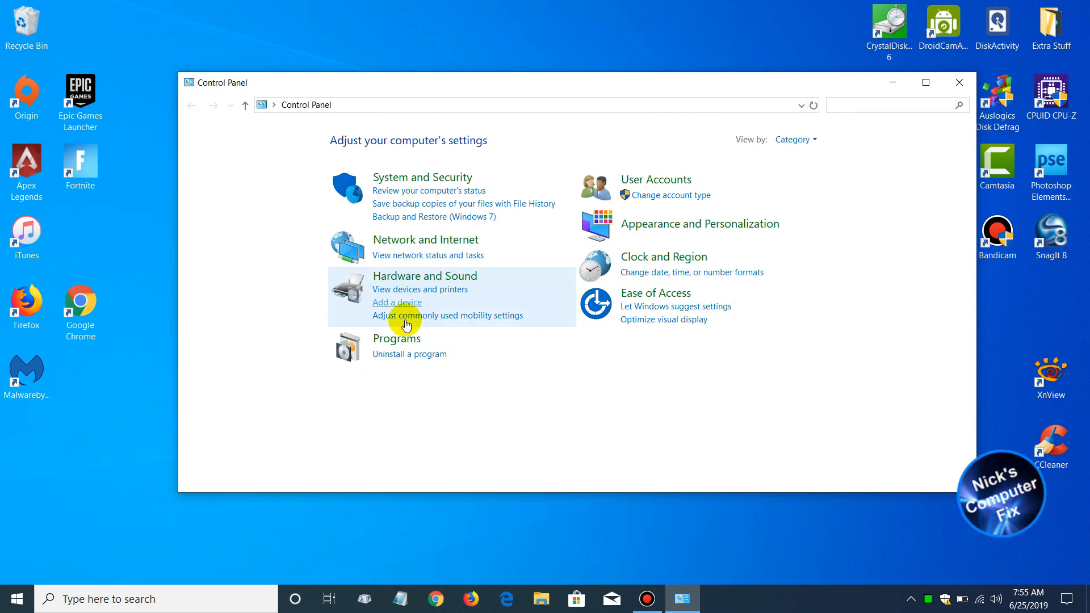
pyautogui.moveTo(658, 179)
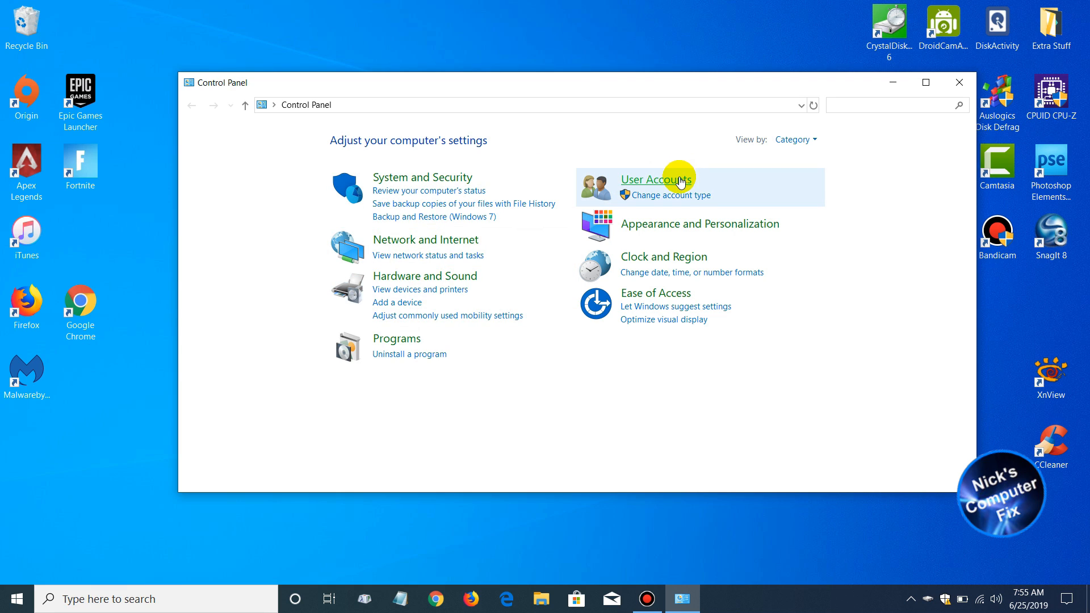
pyautogui.moveTo(594, 364)
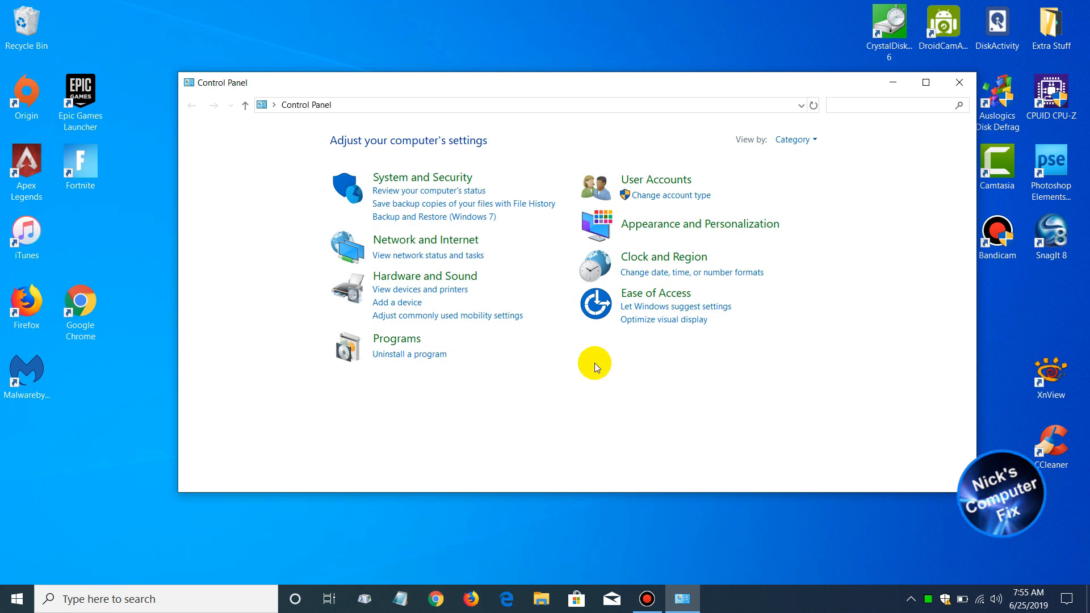
pyautogui.click(795, 139)
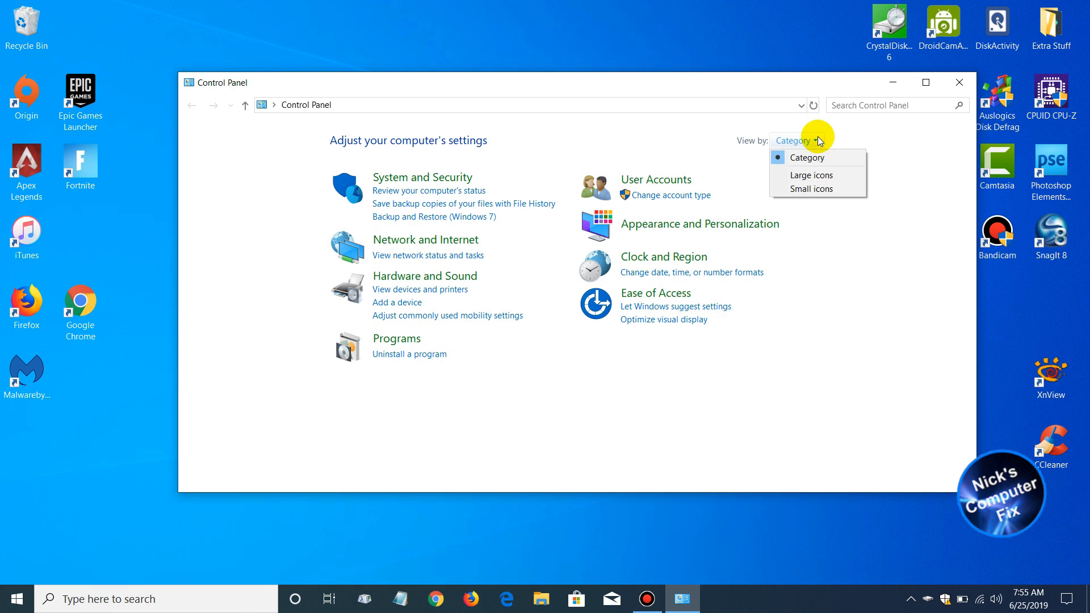
pyautogui.click(810, 175)
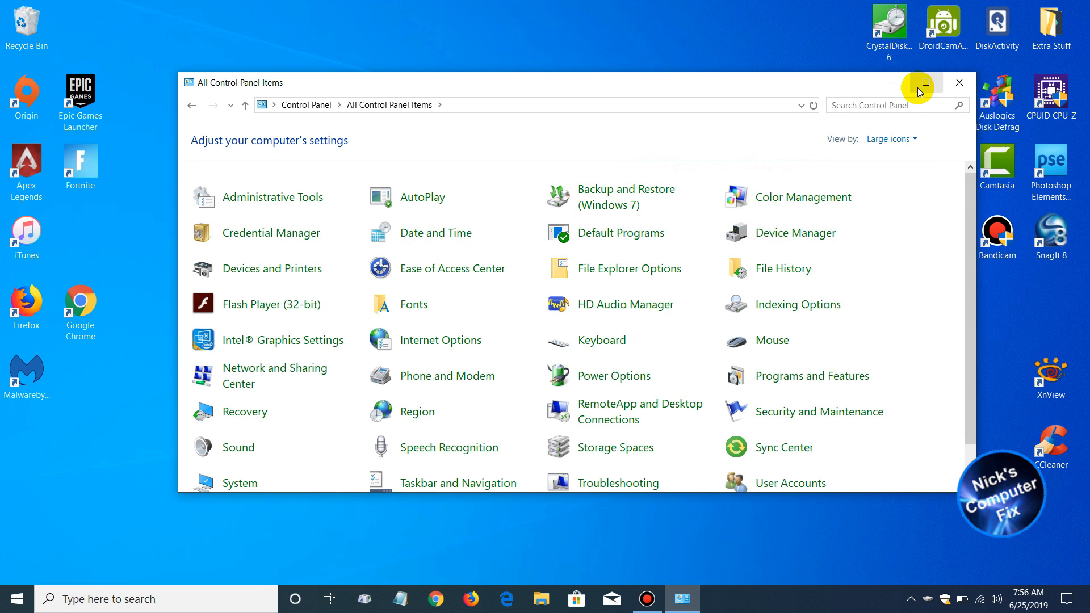
pyautogui.click(924, 82)
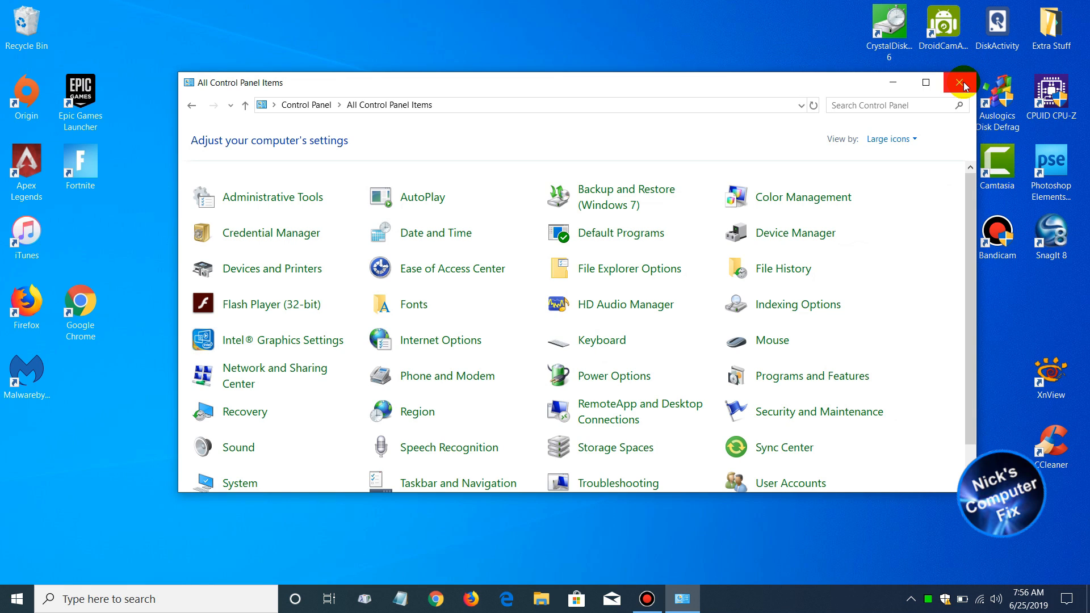
# Close the Control Panel window, leaving the desktop showing
pyautogui.click(964, 81)
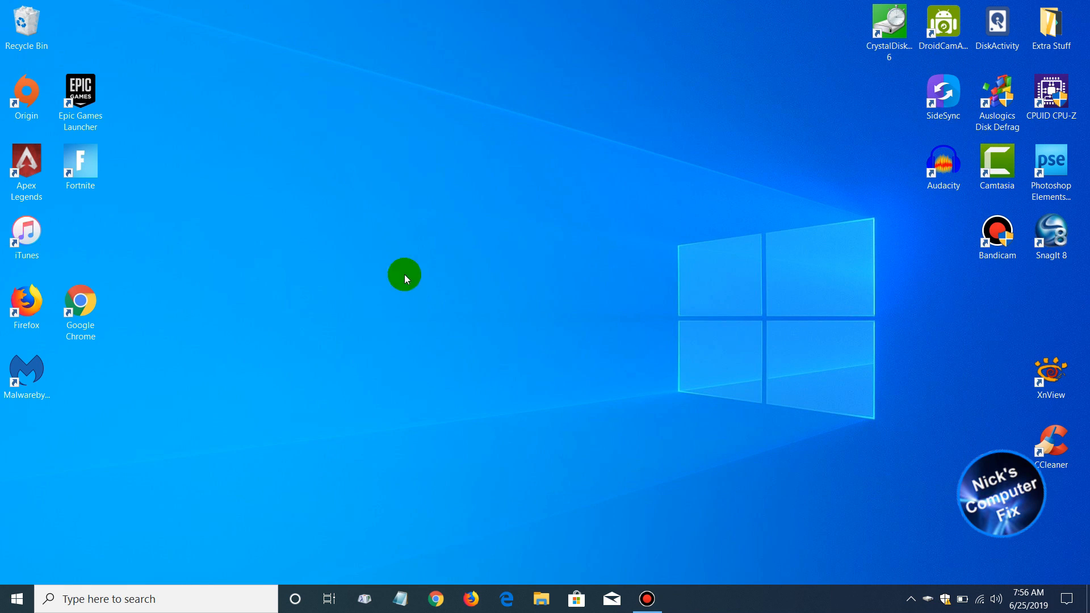
pyautogui.moveTo(448, 311)
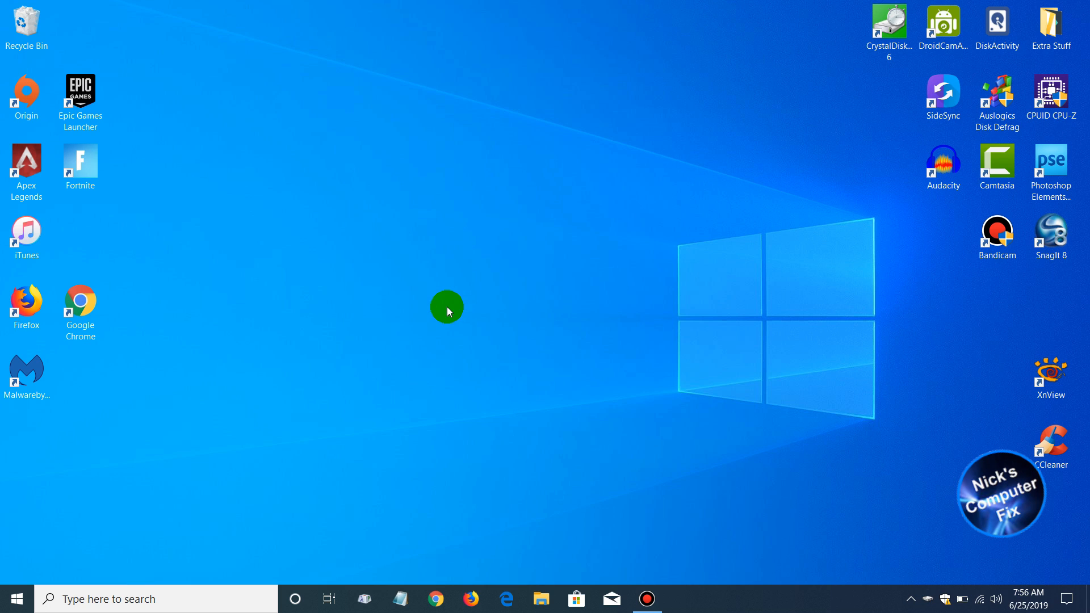
pyautogui.moveTo(557, 327)
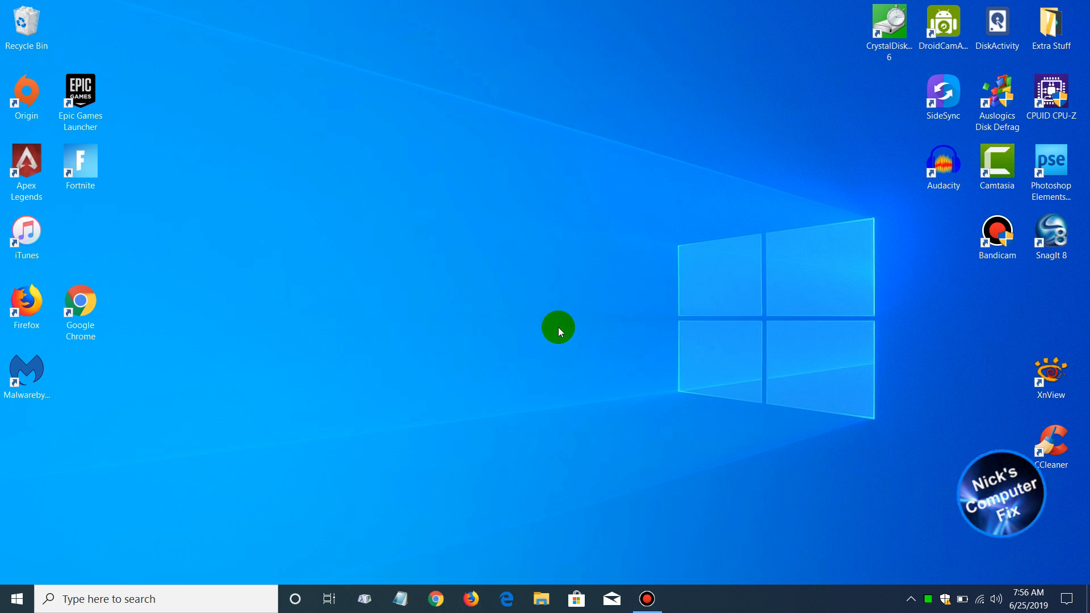
pyautogui.moveTo(487, 263)
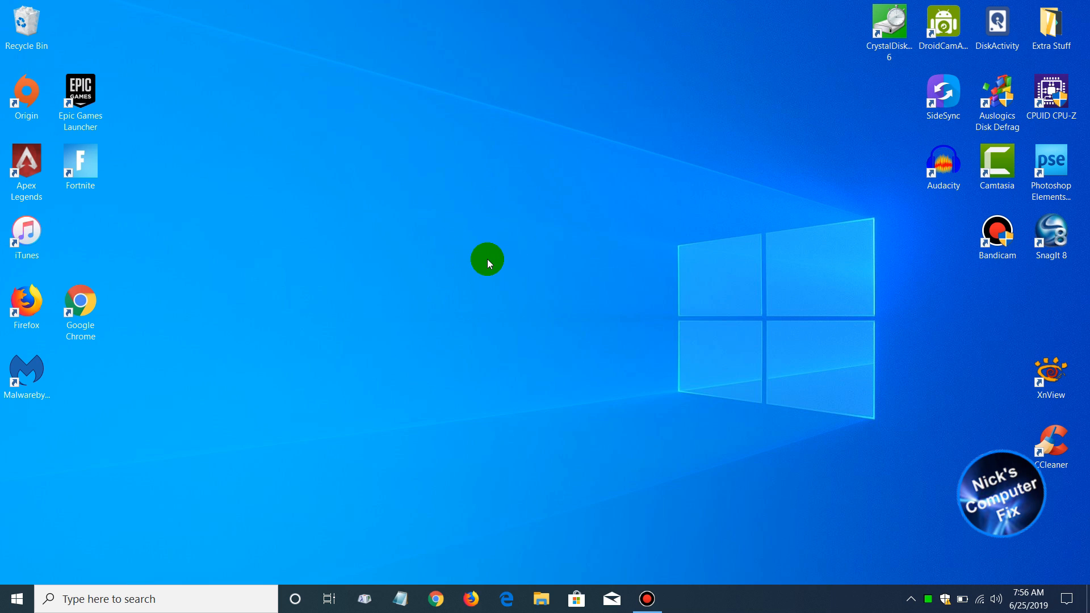
pyautogui.moveTo(469, 219)
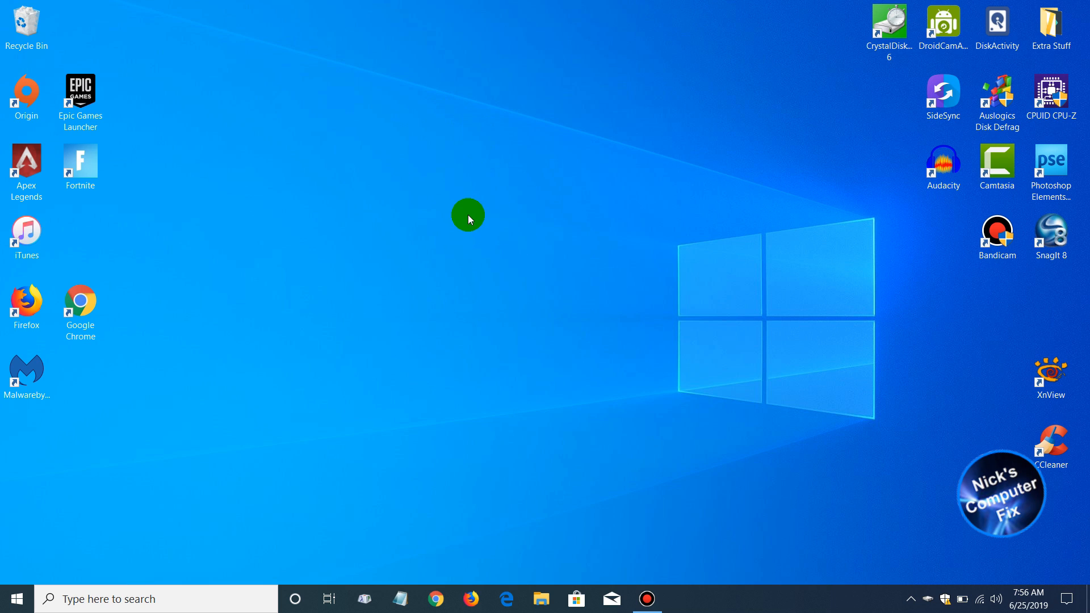
# Reach the Personalization Themes page via the desktop's Personalize option
pyautogui.rightClick(467, 214)
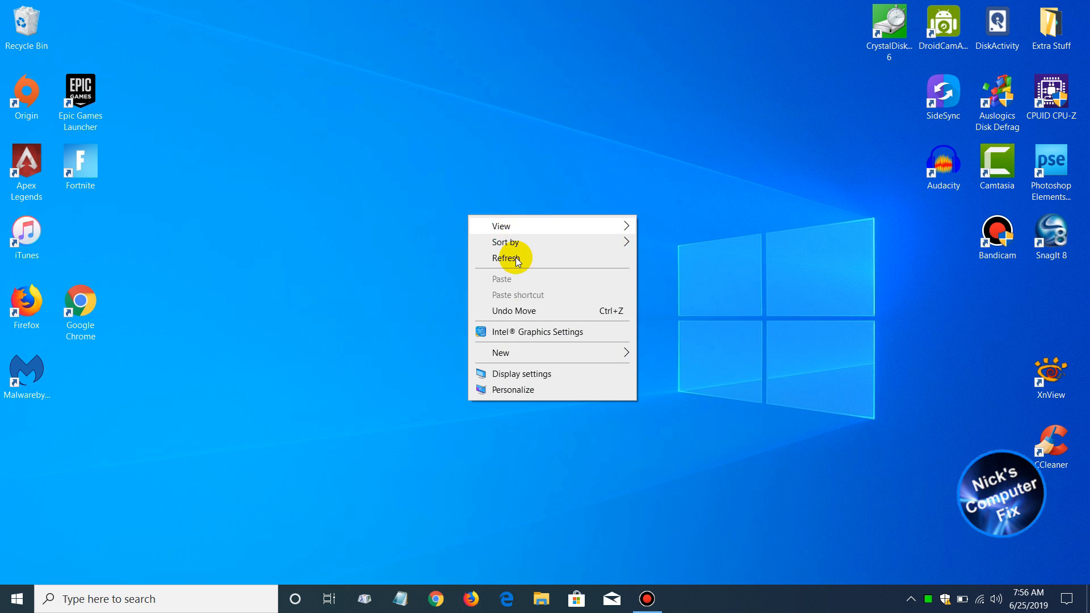
pyautogui.click(519, 373)
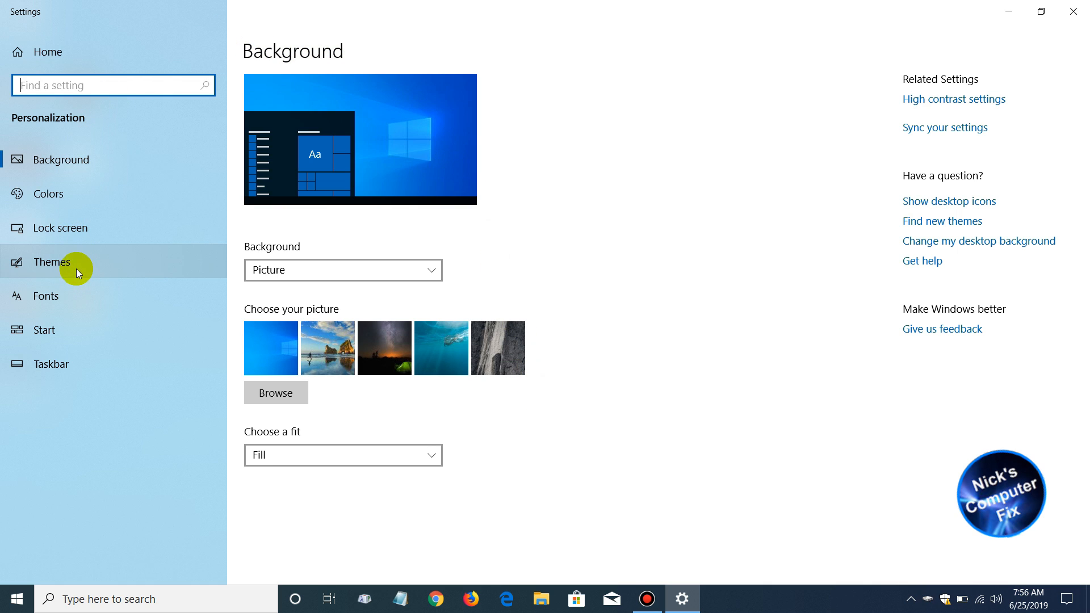
pyautogui.click(52, 262)
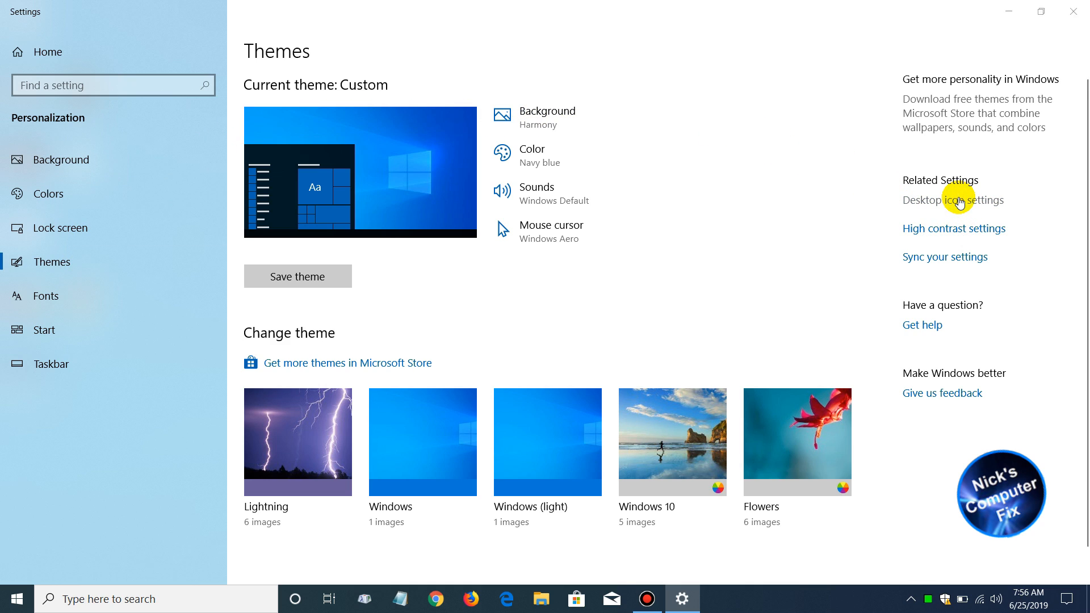
# In Desktop Icon Settings, enable the Control Panel icon and apply the change
pyautogui.click(953, 200)
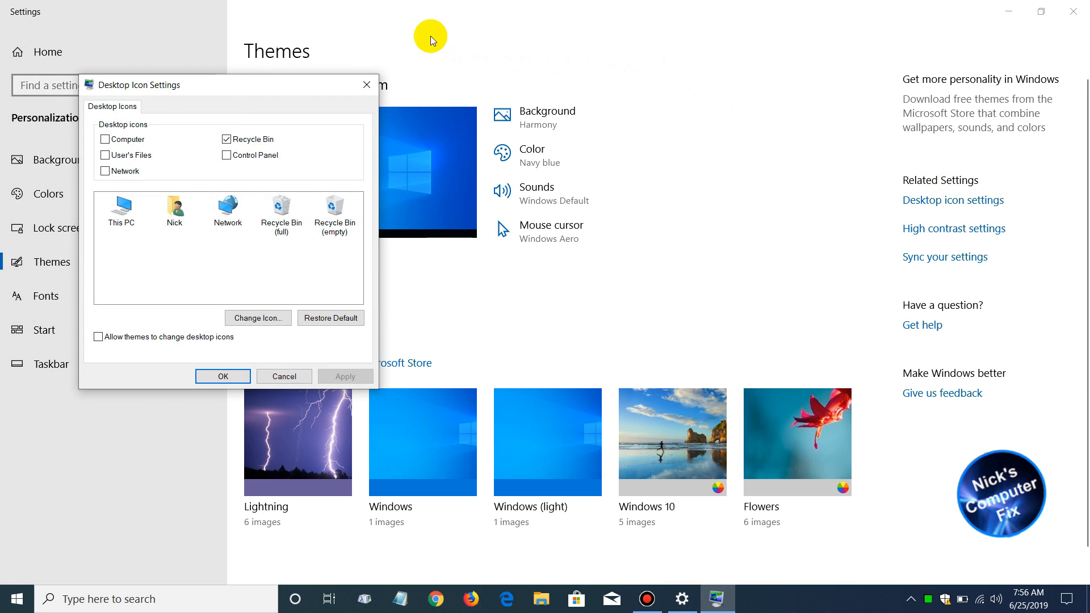
pyautogui.moveTo(245, 203)
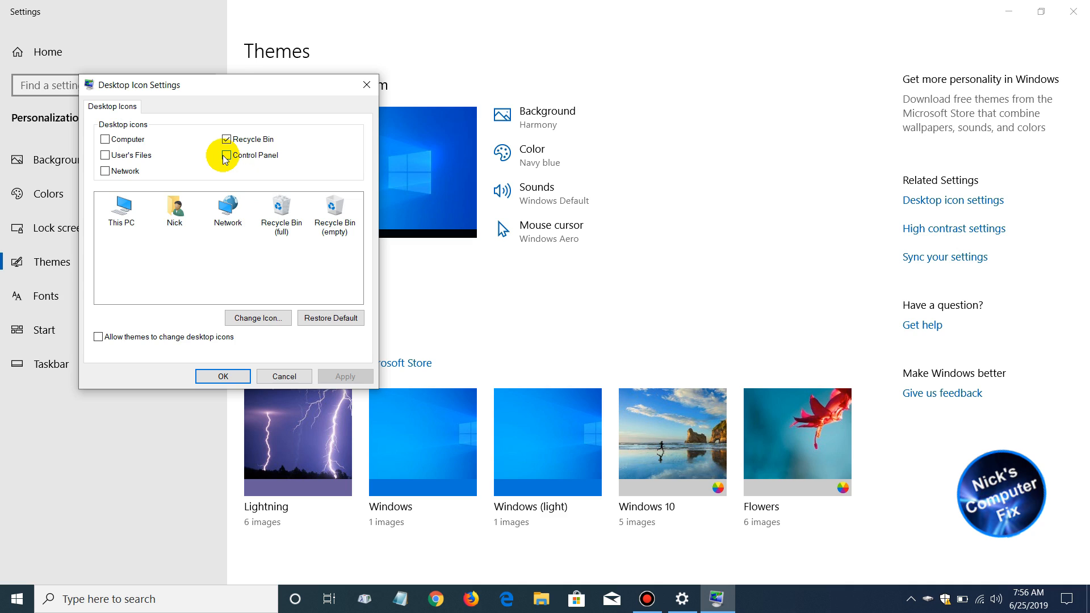
pyautogui.click(226, 156)
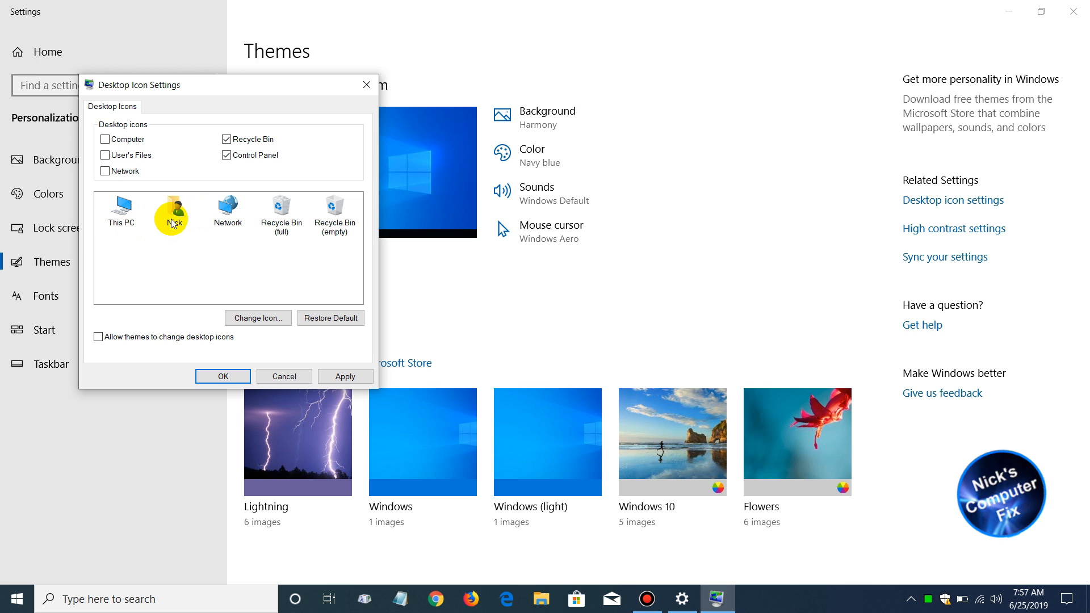
pyautogui.moveTo(232, 211)
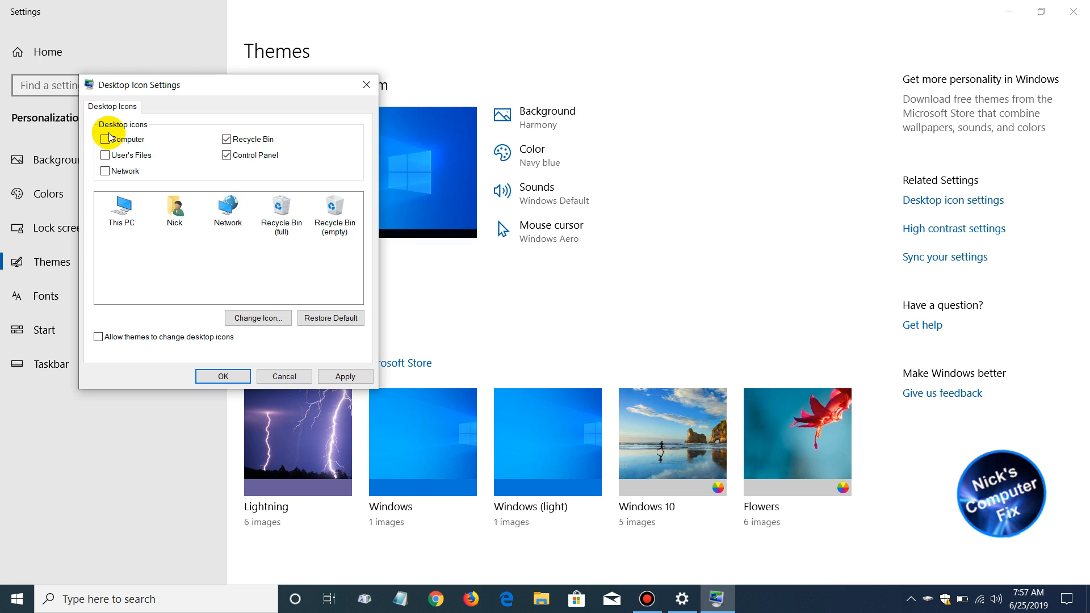
pyautogui.click(104, 138)
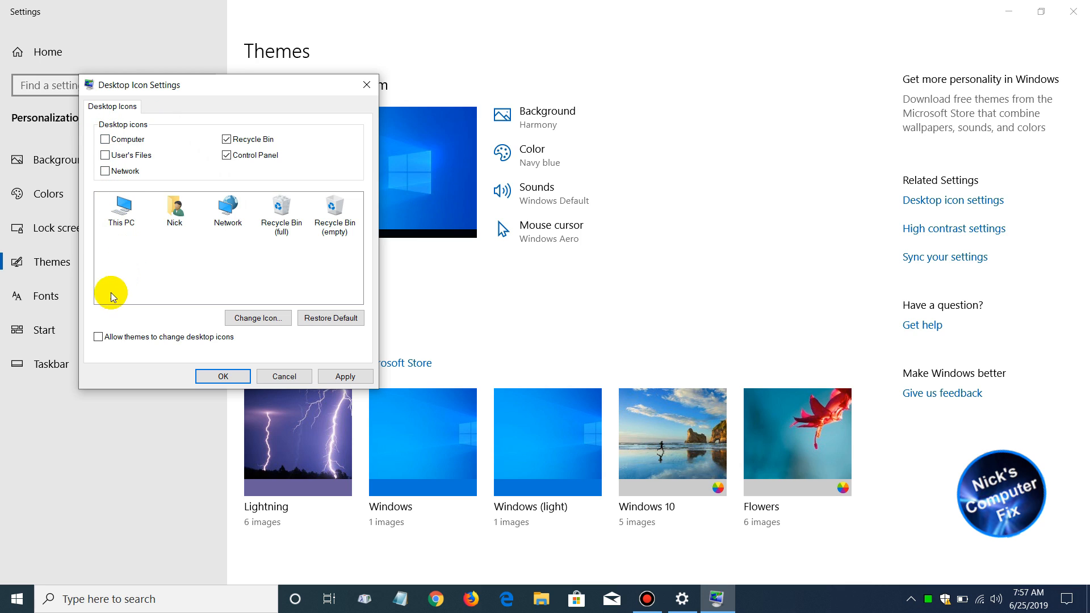
pyautogui.moveTo(147, 349)
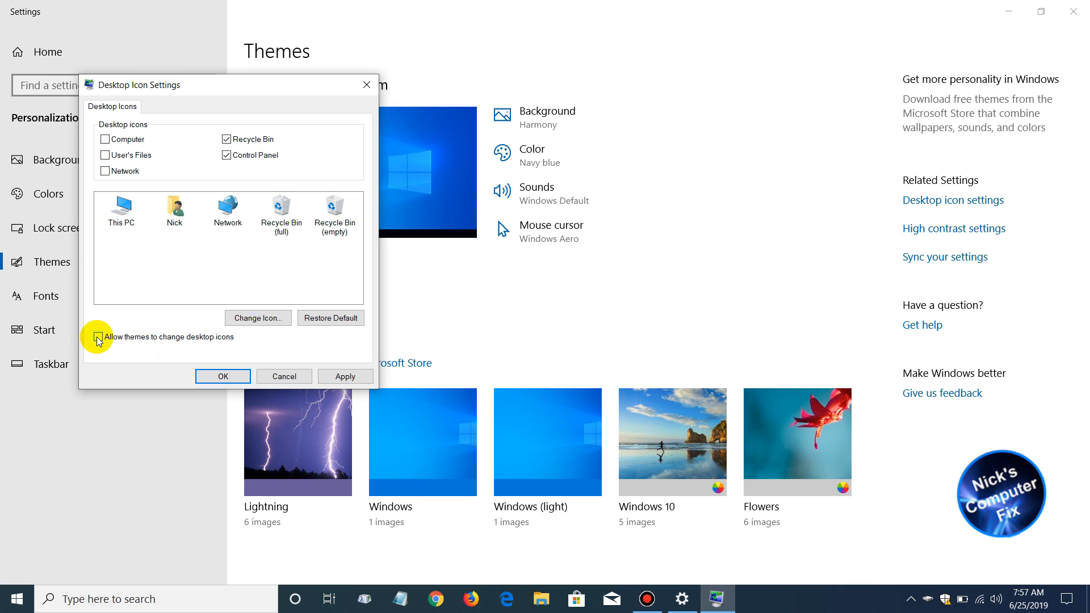
pyautogui.click(98, 337)
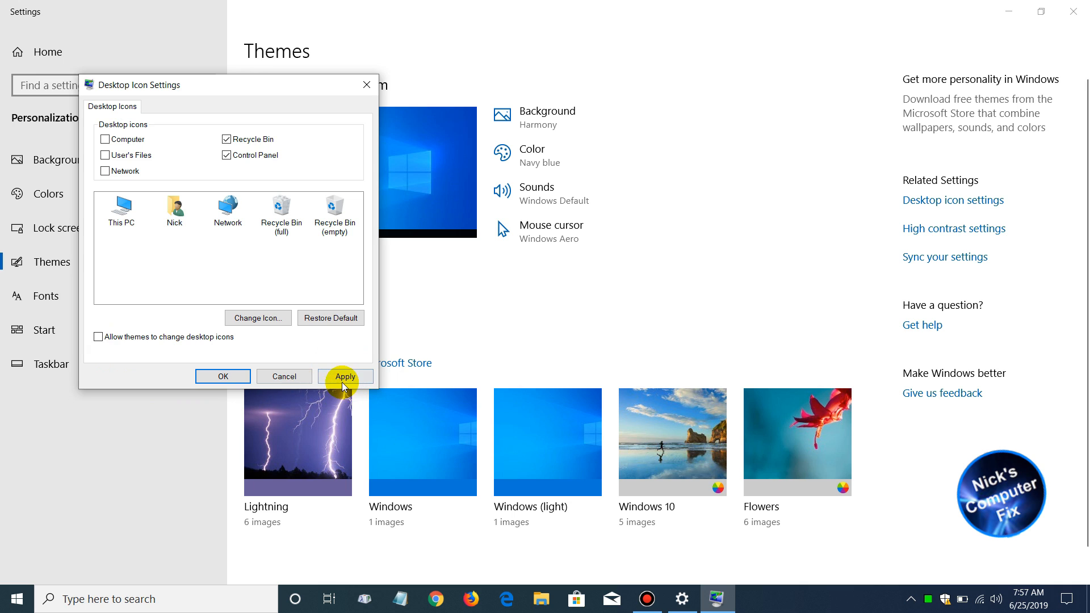
pyautogui.click(345, 376)
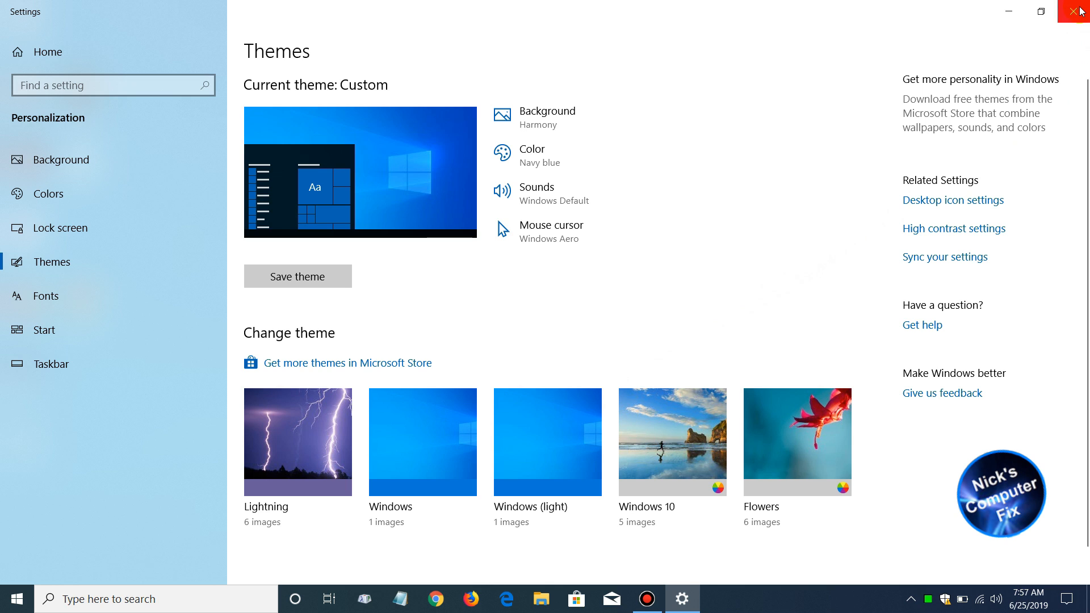
pyautogui.moveTo(1080, 13)
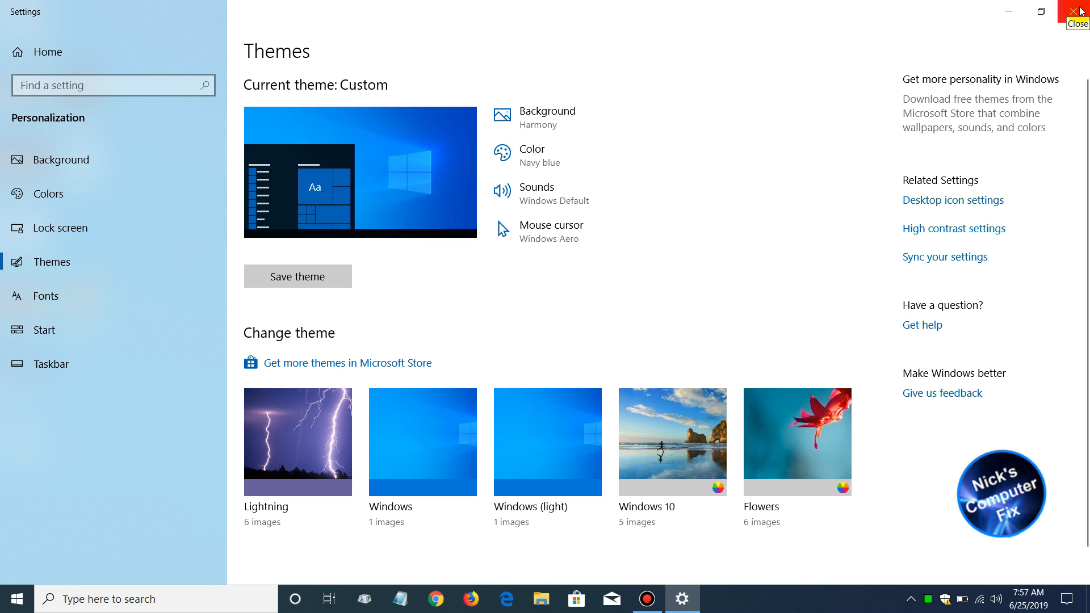
# Close Settings and drag the new Control Panel icon to the right-hand group beside Bandicam
pyautogui.click(1078, 12)
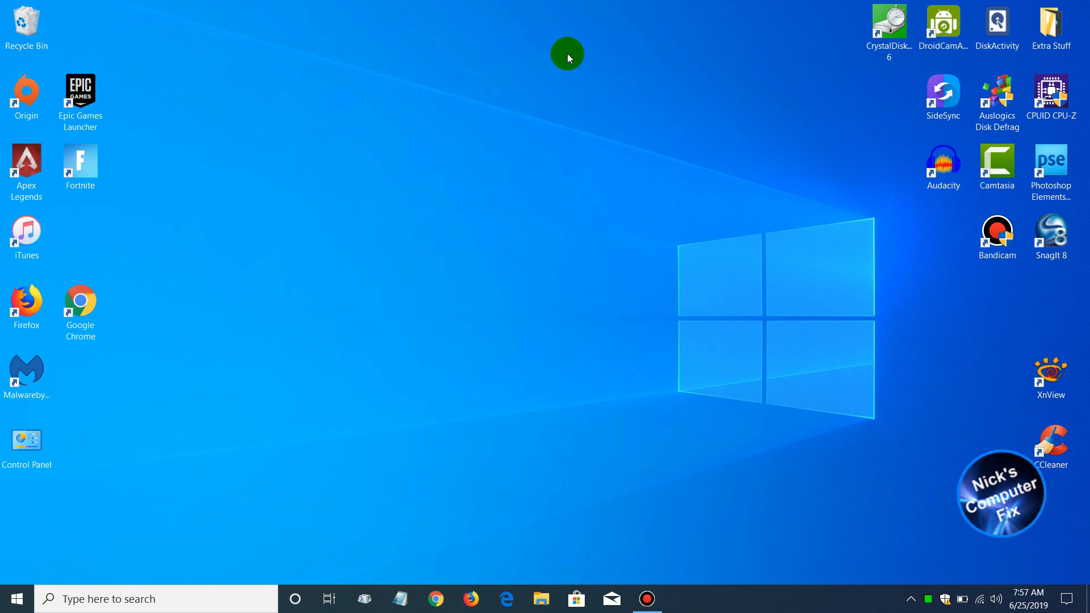
pyautogui.moveTo(26, 439); pyautogui.dragTo(37, 462)
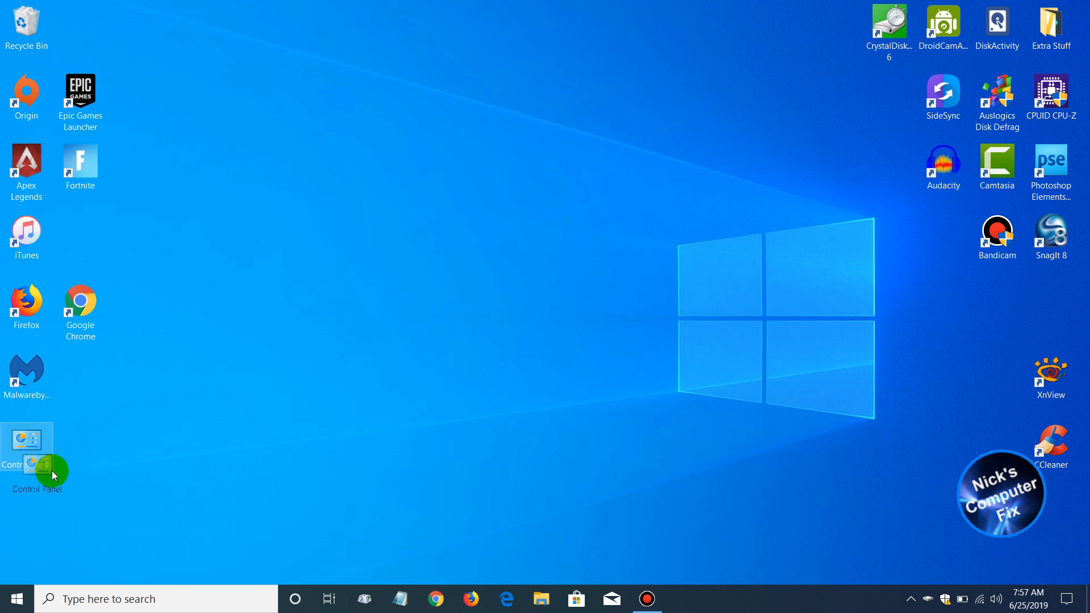
pyautogui.moveTo(32, 459); pyautogui.dragTo(510, 246)
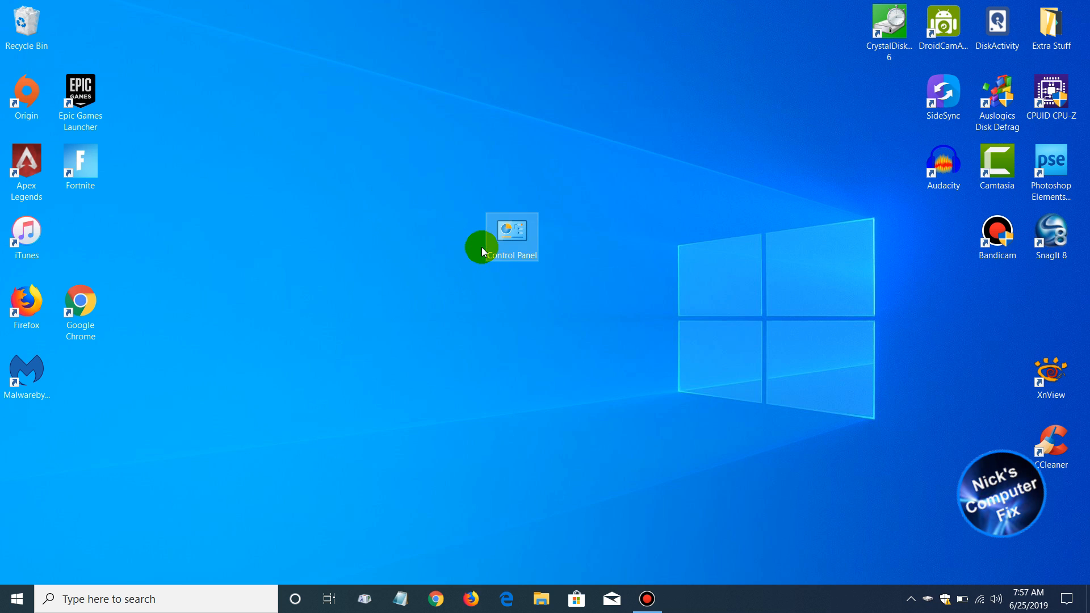
pyautogui.moveTo(511, 236); pyautogui.dragTo(735, 317)
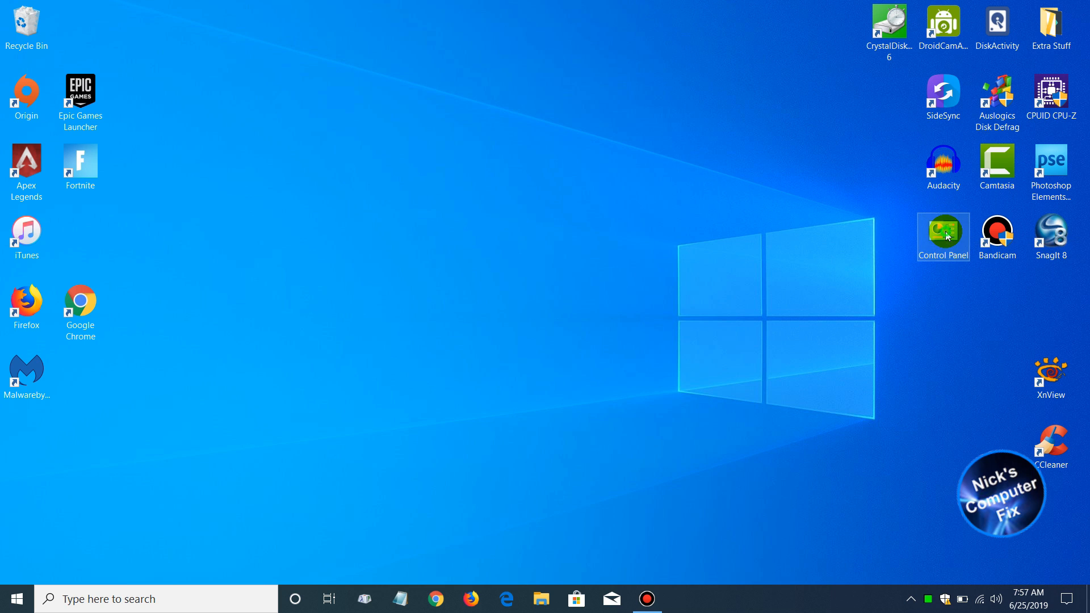
# Launch Control Panel from its desktop icon and switch View by to Category
pyautogui.doubleClick(942, 232)
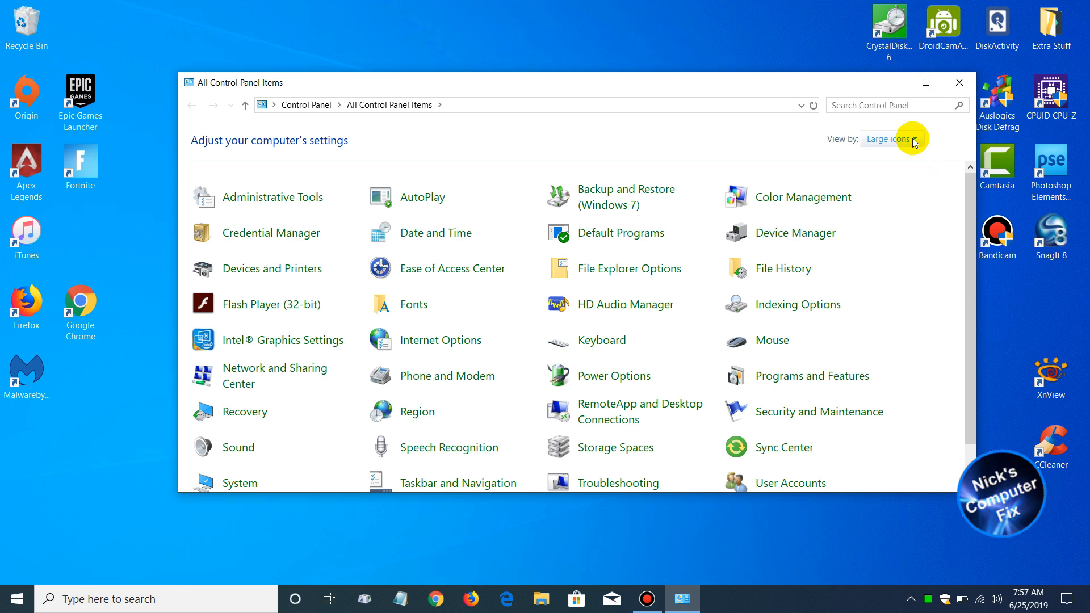
pyautogui.click(887, 138)
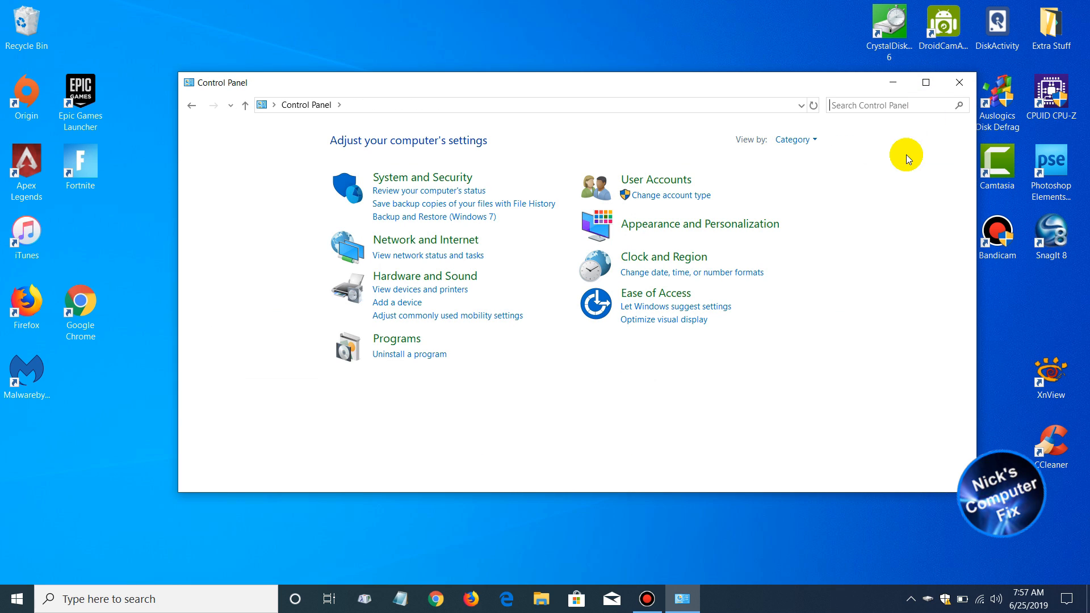
pyautogui.moveTo(564, 351)
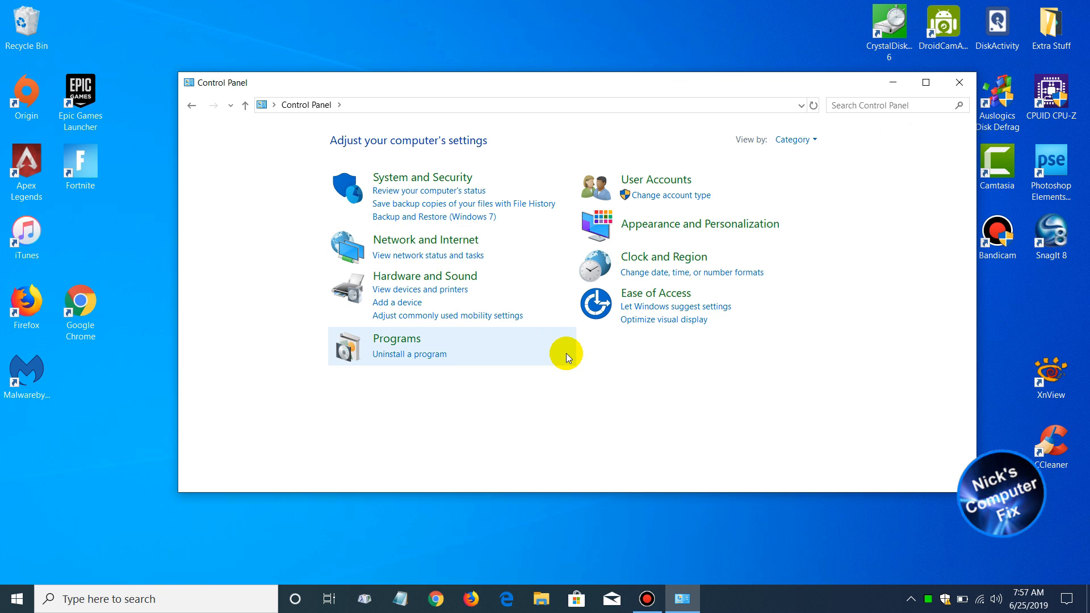
pyautogui.moveTo(682, 171)
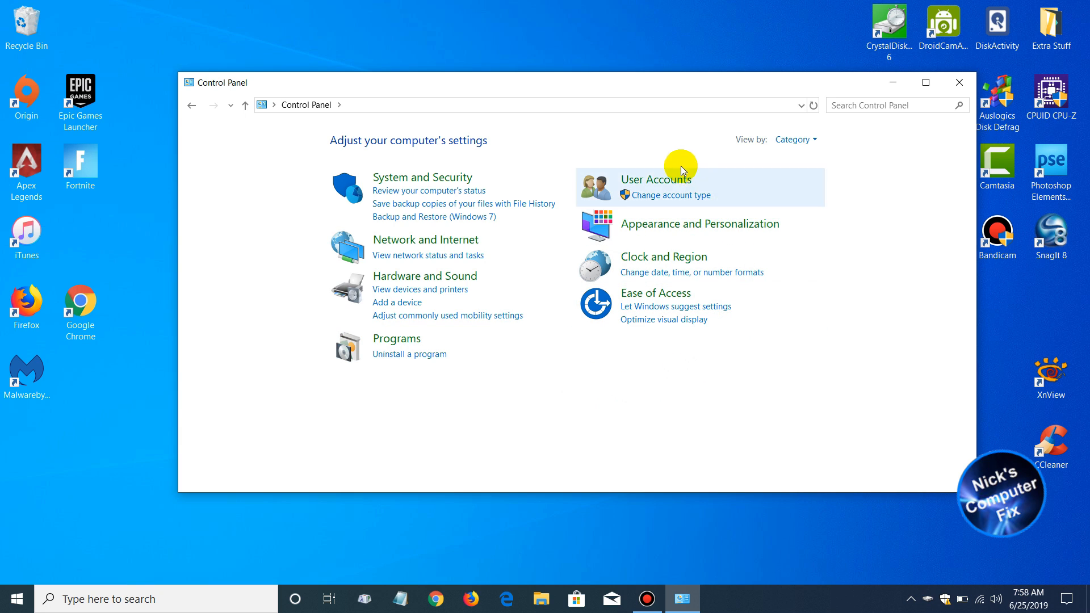
pyautogui.moveTo(476, 244)
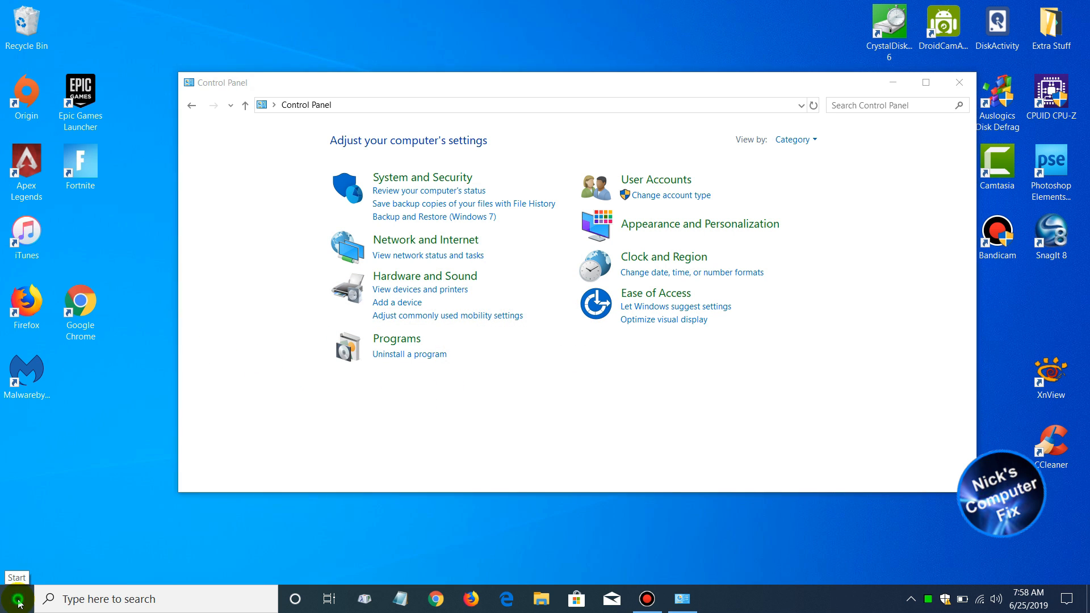
pyautogui.click(10, 599)
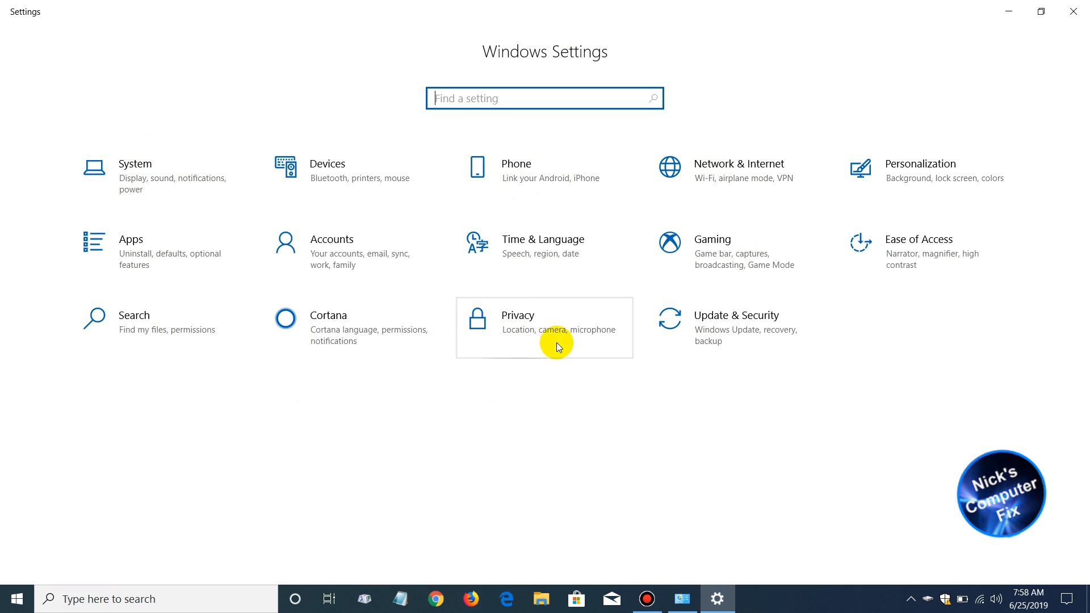
pyautogui.moveTo(532, 249)
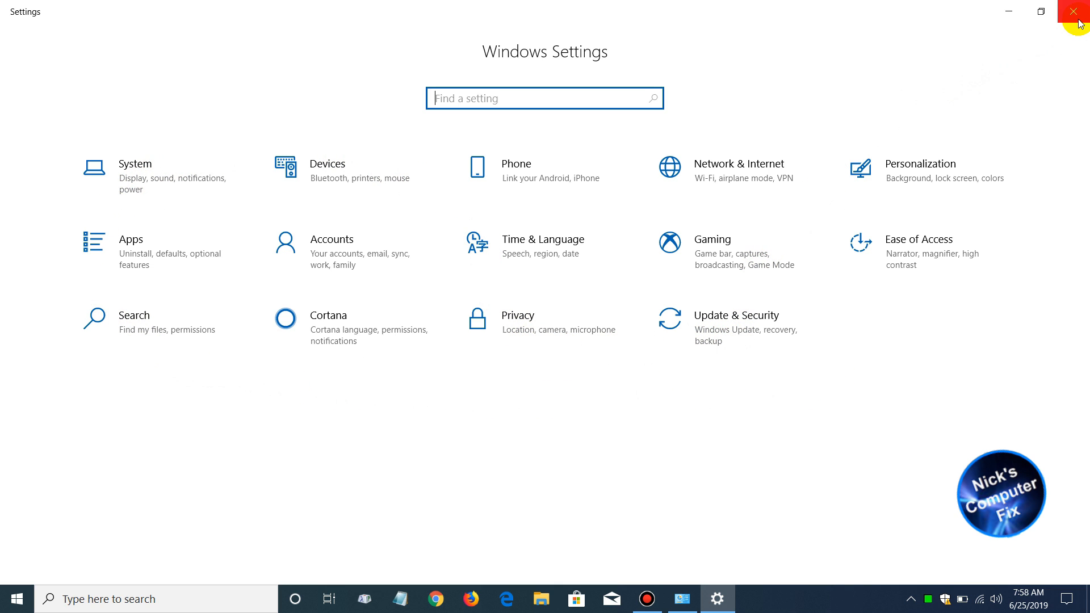
pyautogui.click(1080, 11)
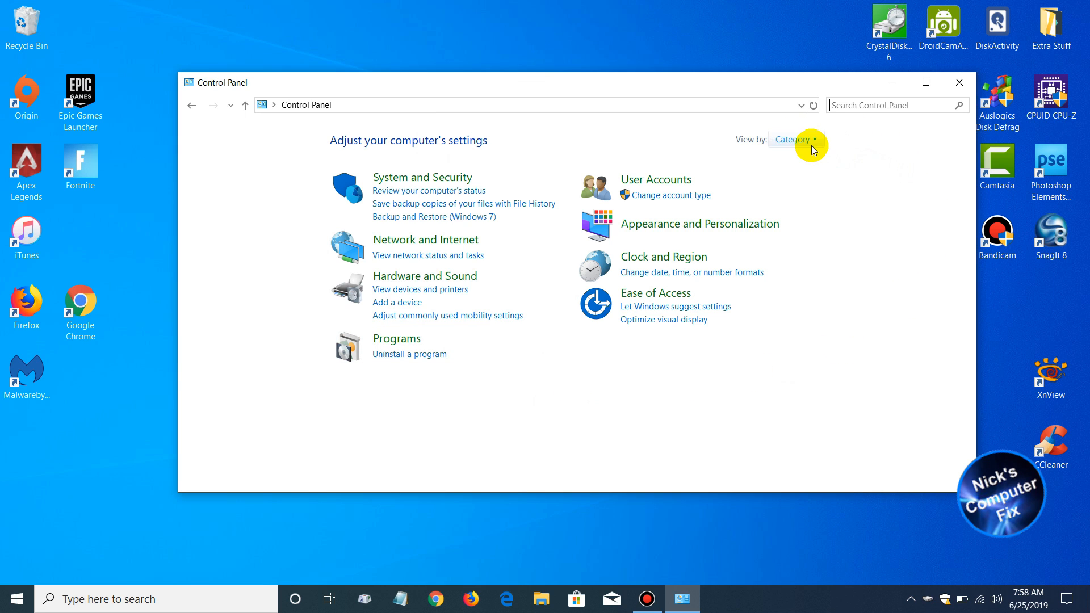
# Switch View by to Large icons, then close Control Panel
pyautogui.click(795, 140)
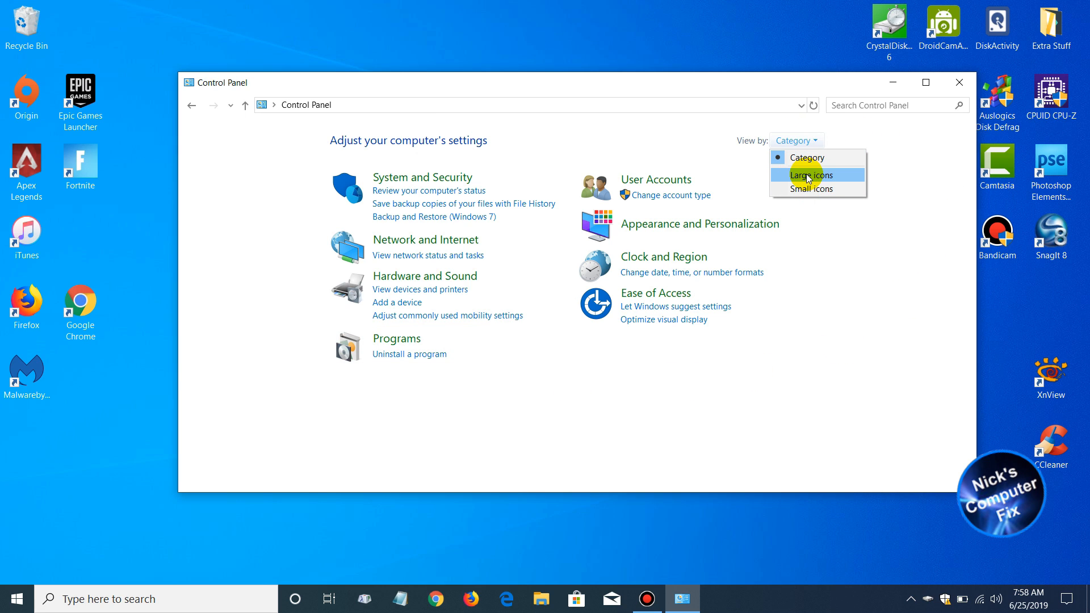
pyautogui.click(812, 175)
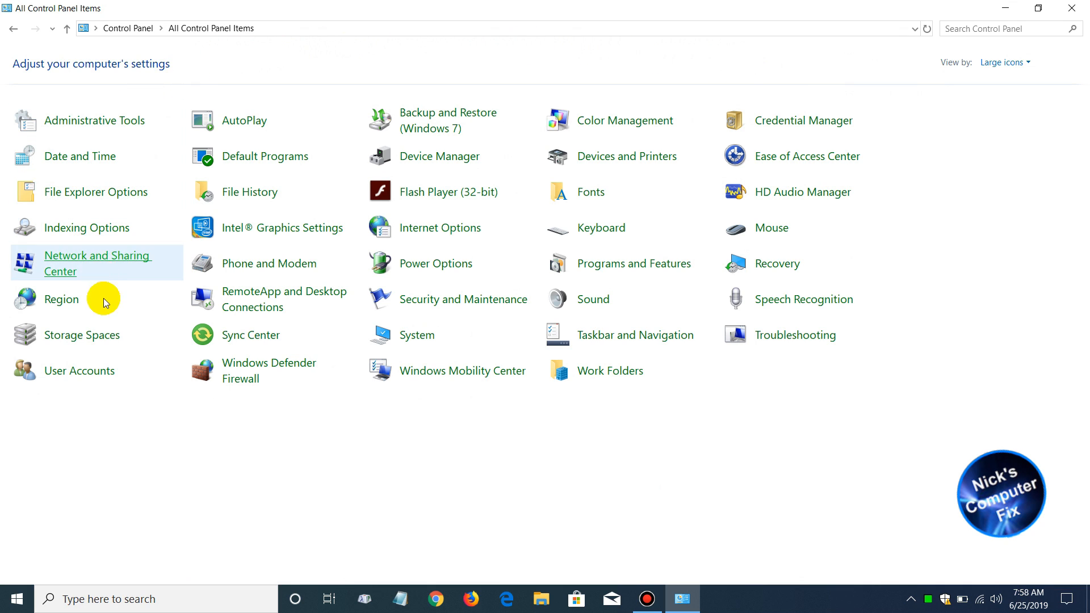
pyautogui.moveTo(438, 360)
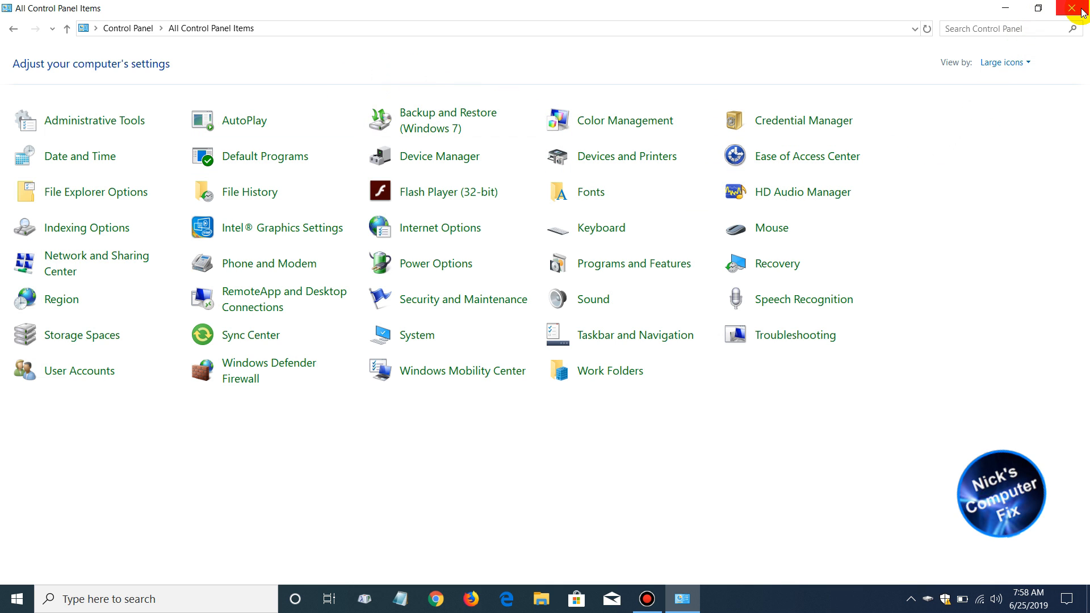
pyautogui.click(1077, 8)
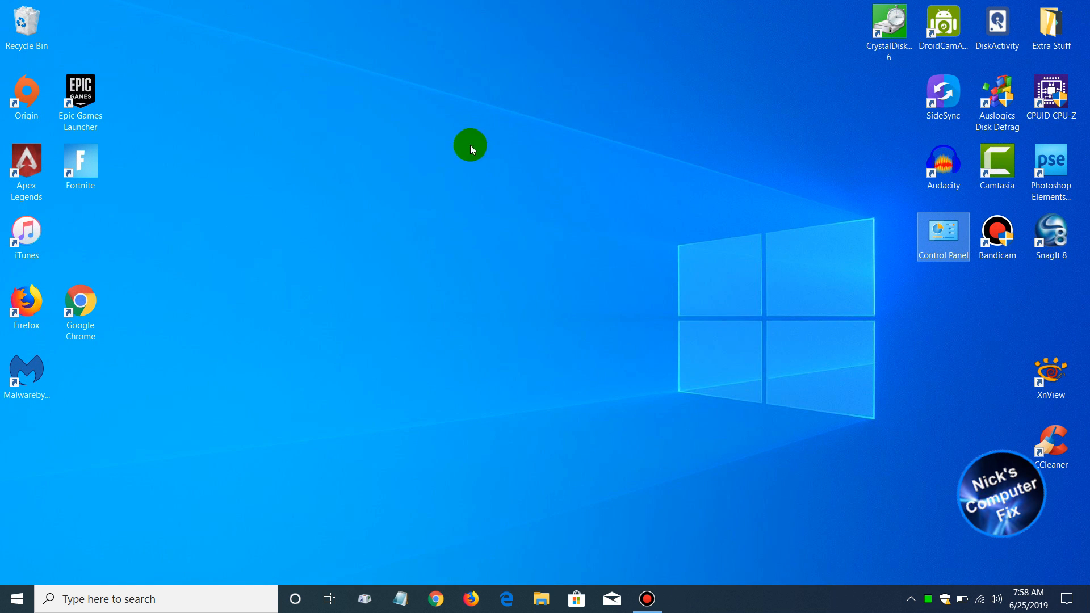
pyautogui.moveTo(485, 307)
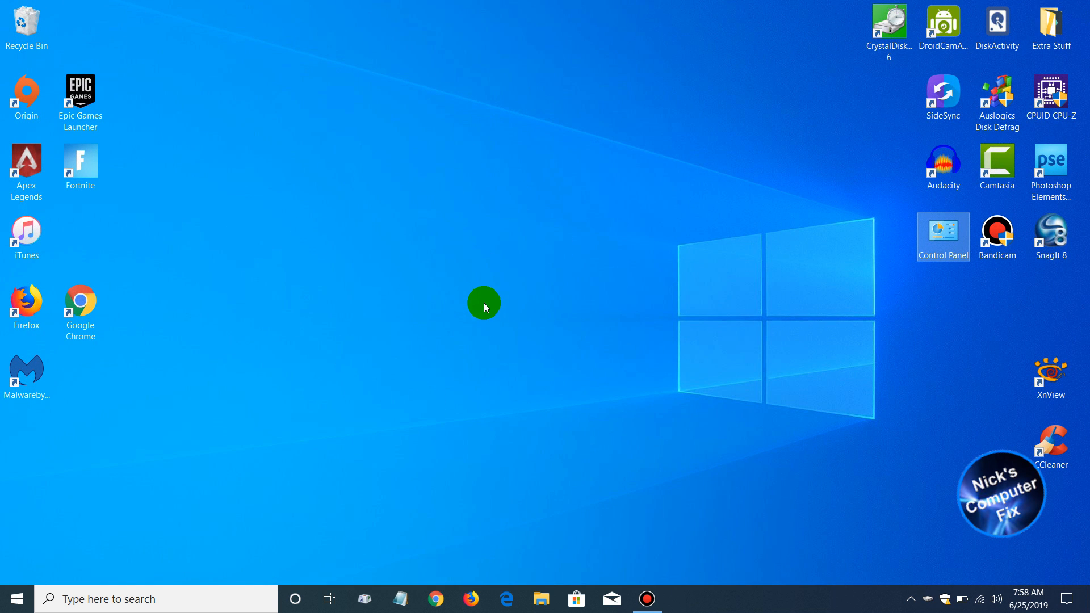